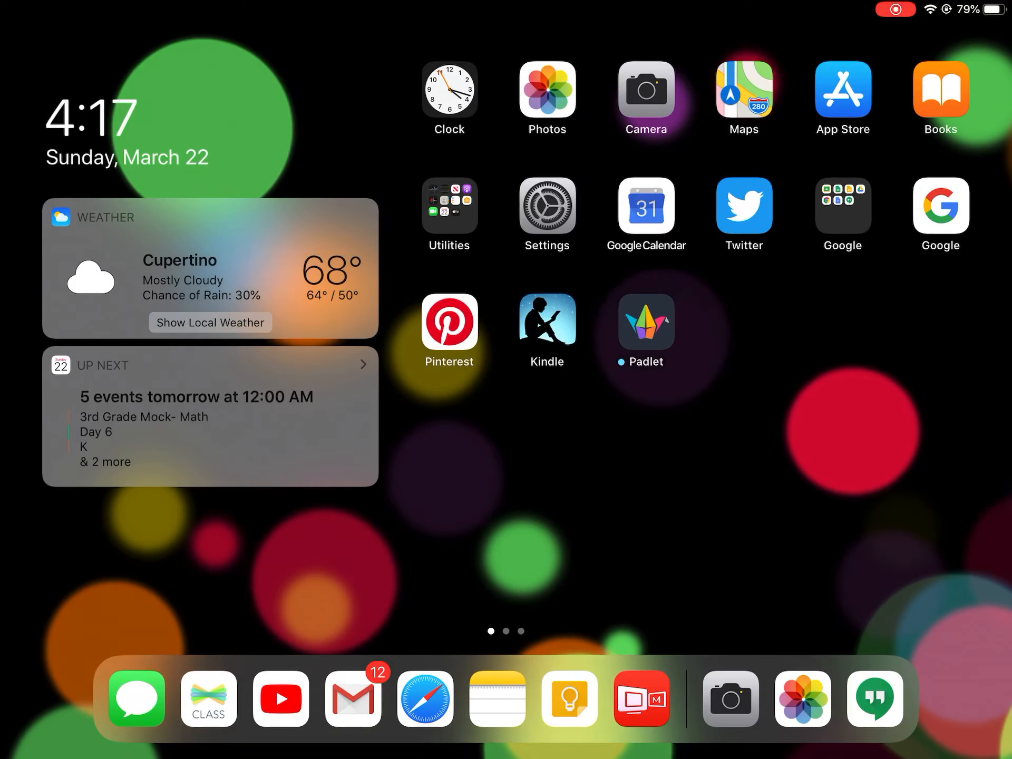
Step: Launch YouTube from the iPad dock to its Home feed
left_click(646, 92)
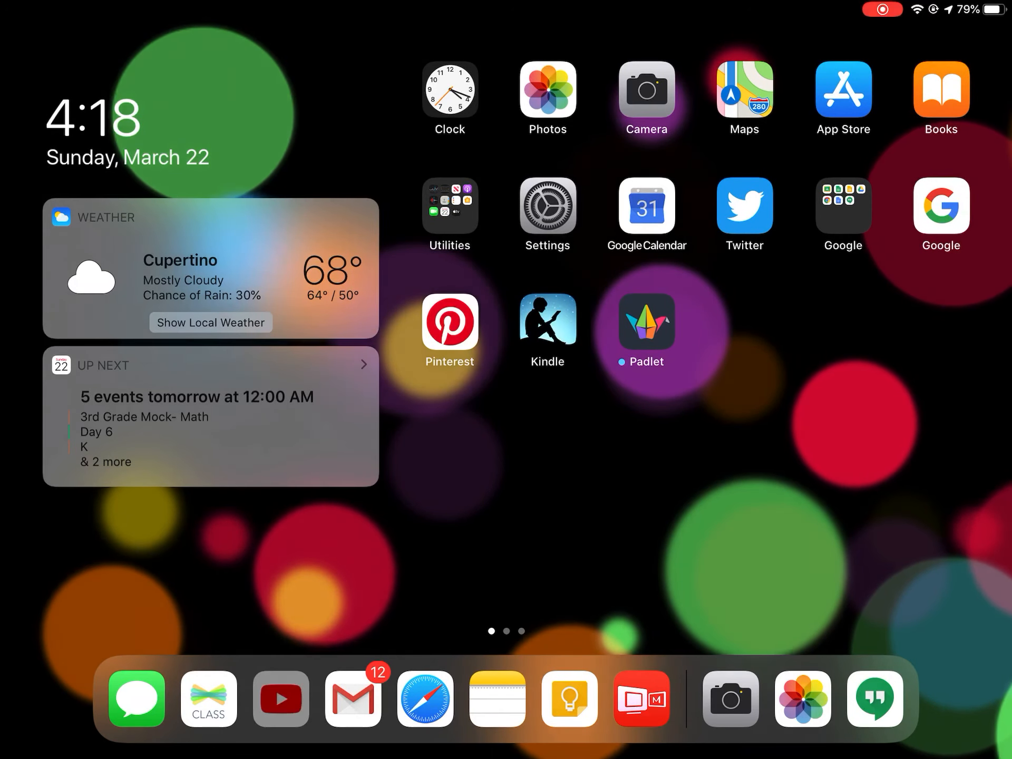
left_click(280, 697)
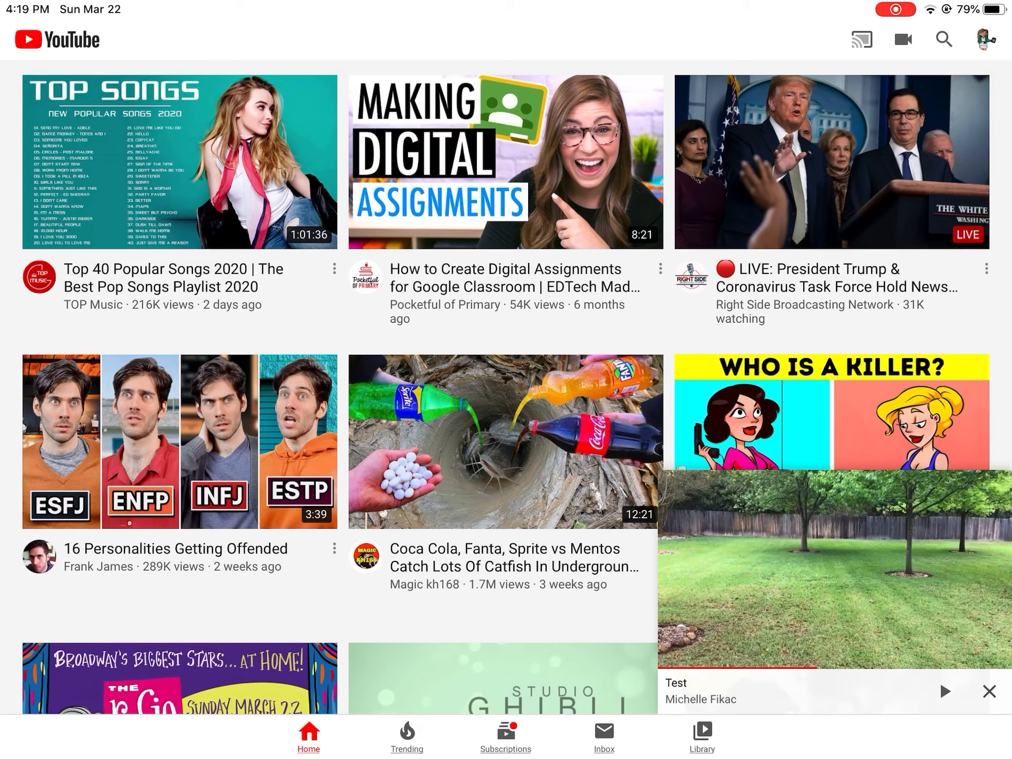
Step: Start a new upload with the 7-second backyard clip and continue past trimming
left_click(903, 39)
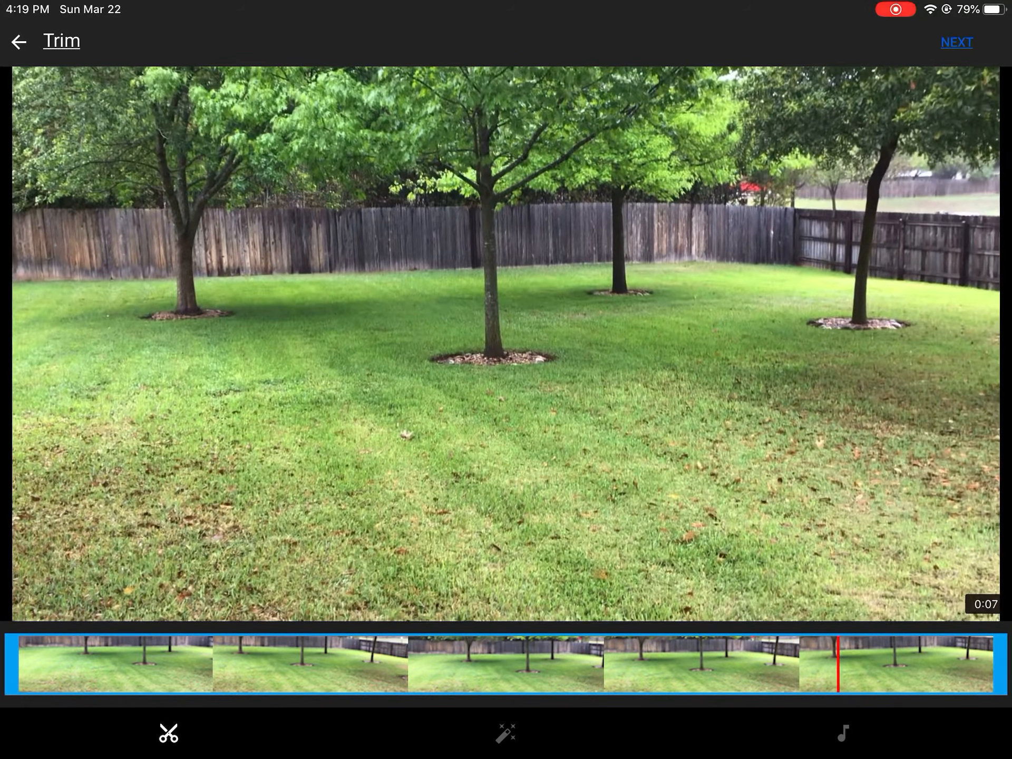
left_click(956, 42)
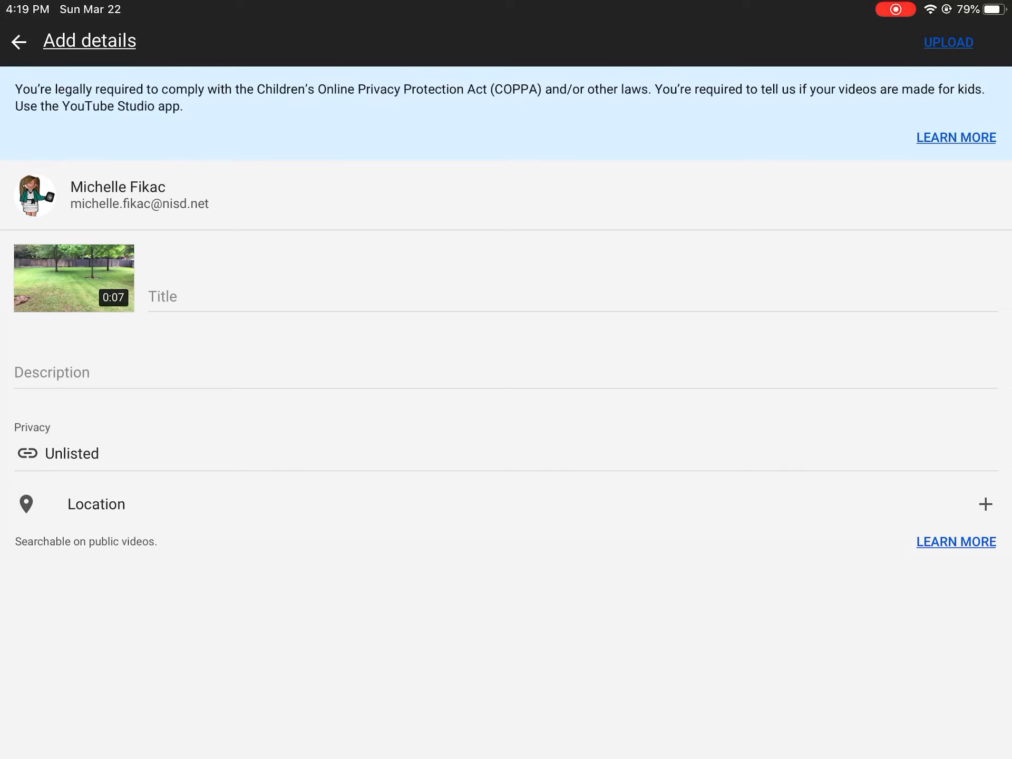
Step: Enter 'Test' as the video's title
left_click(452, 297)
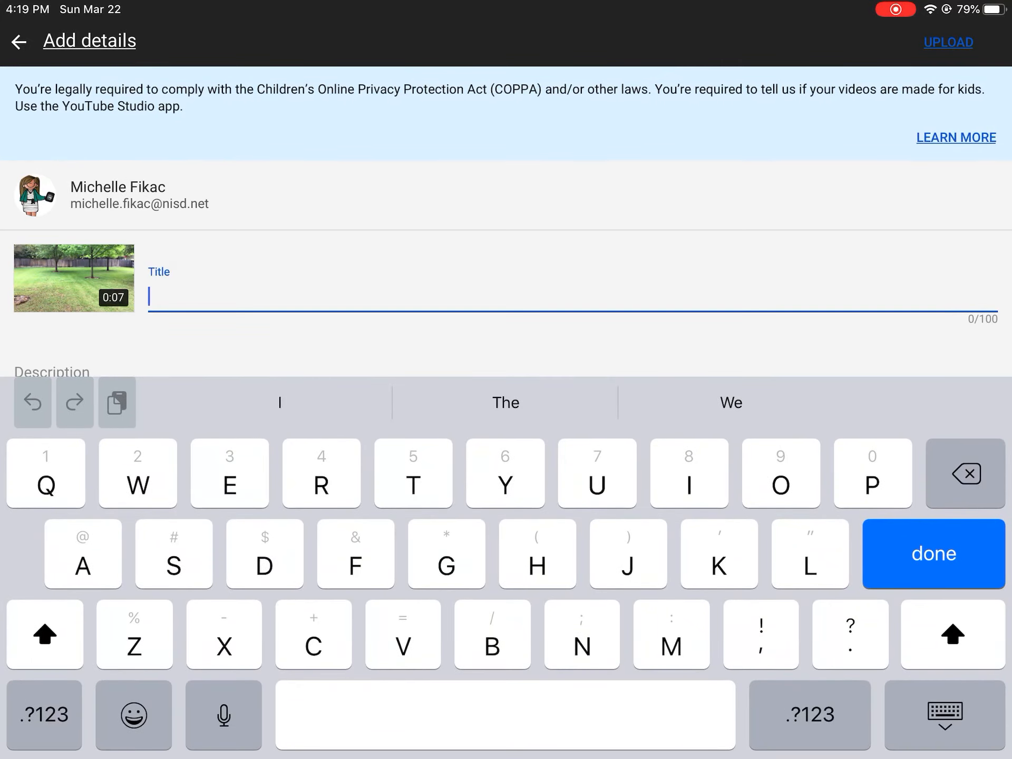
type("Test")
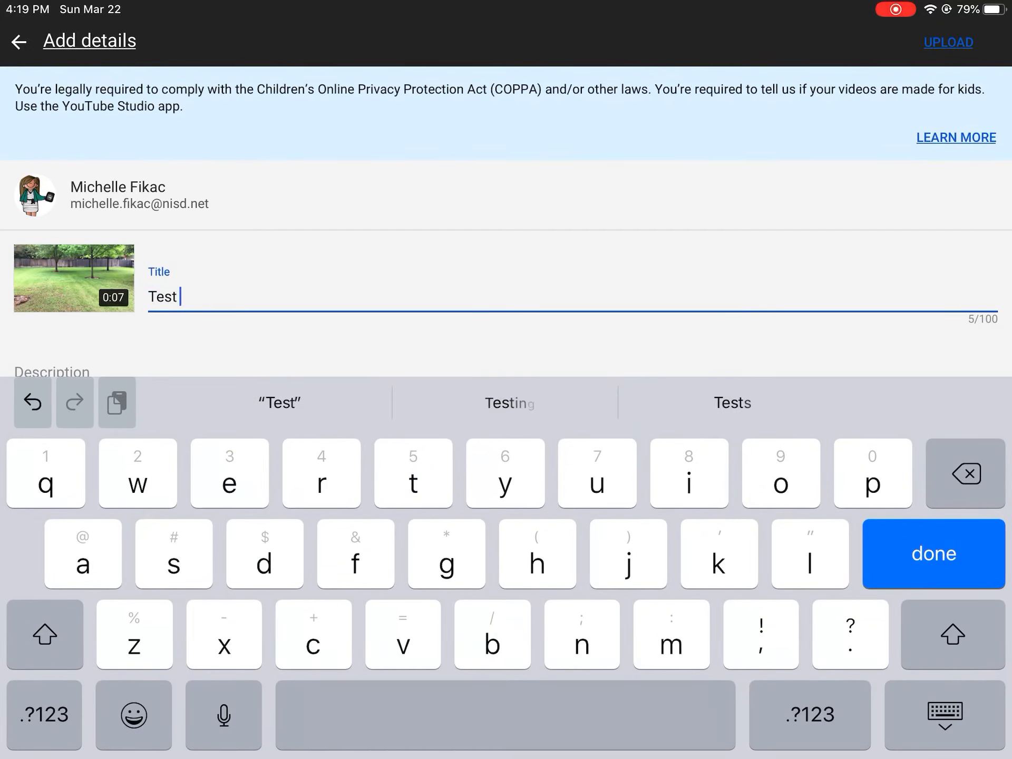
left_click(931, 553)
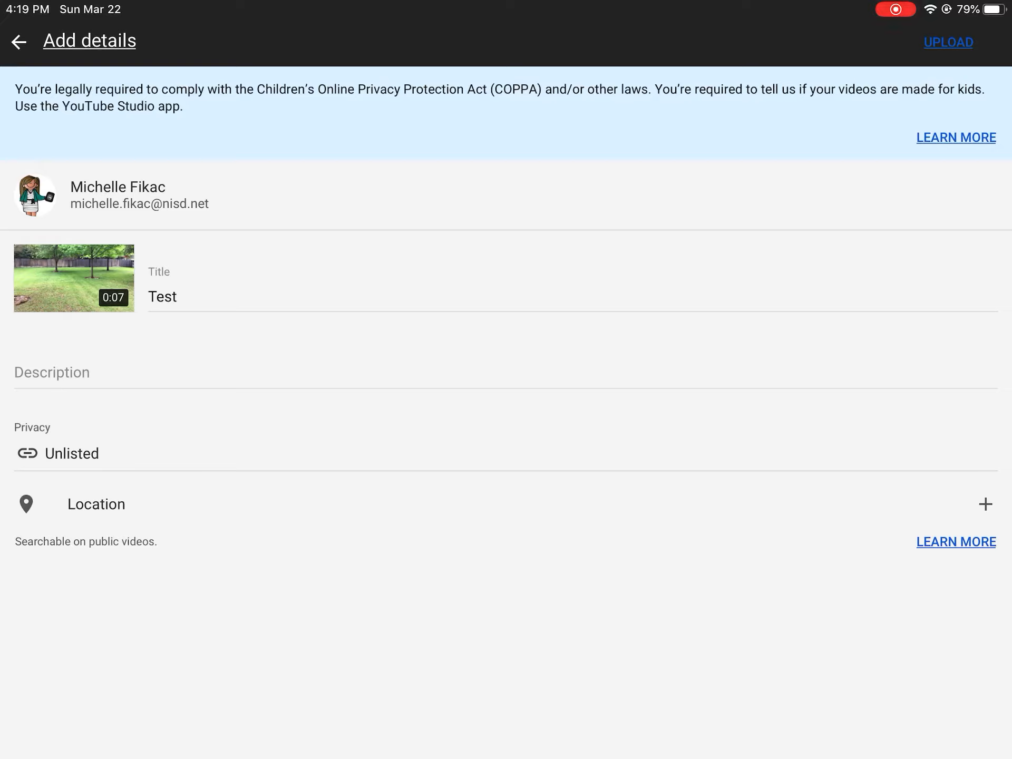
Step: Submit the Test video for upload with privacy left as Unlisted
left_click(72, 452)
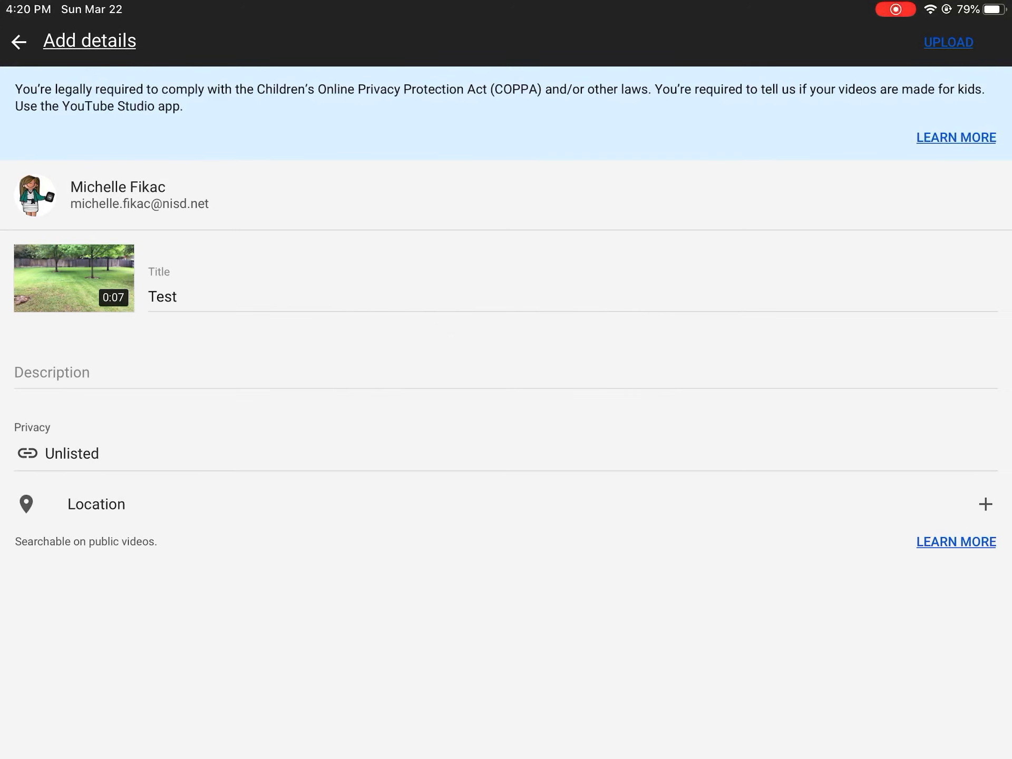
left_click(947, 43)
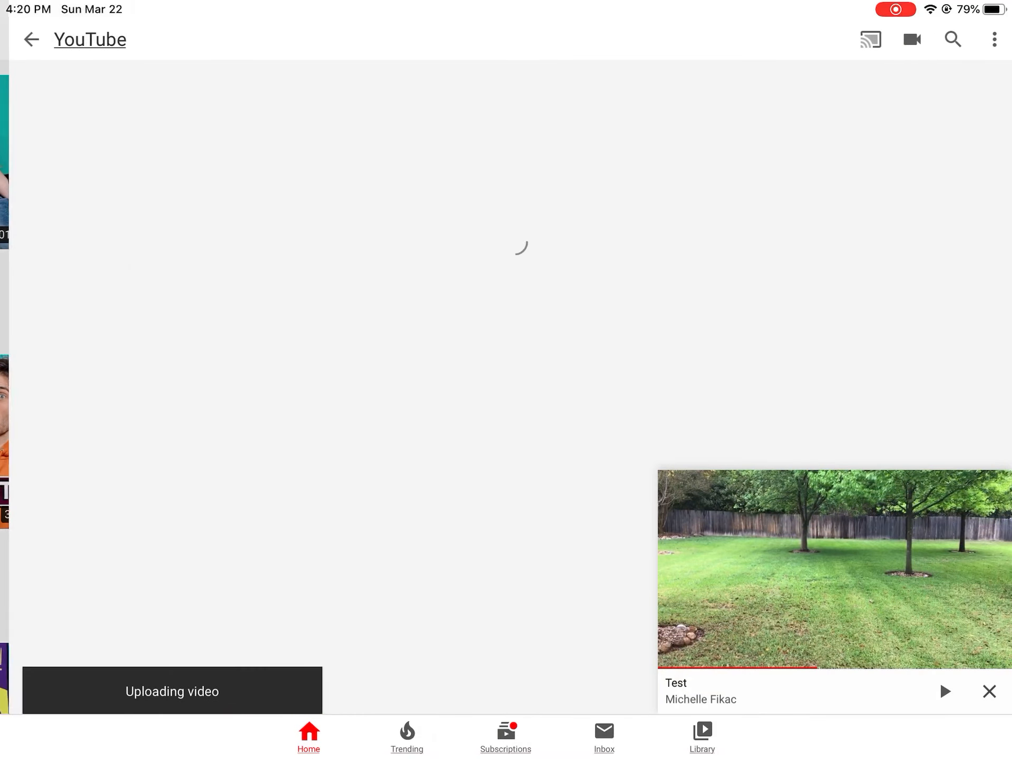